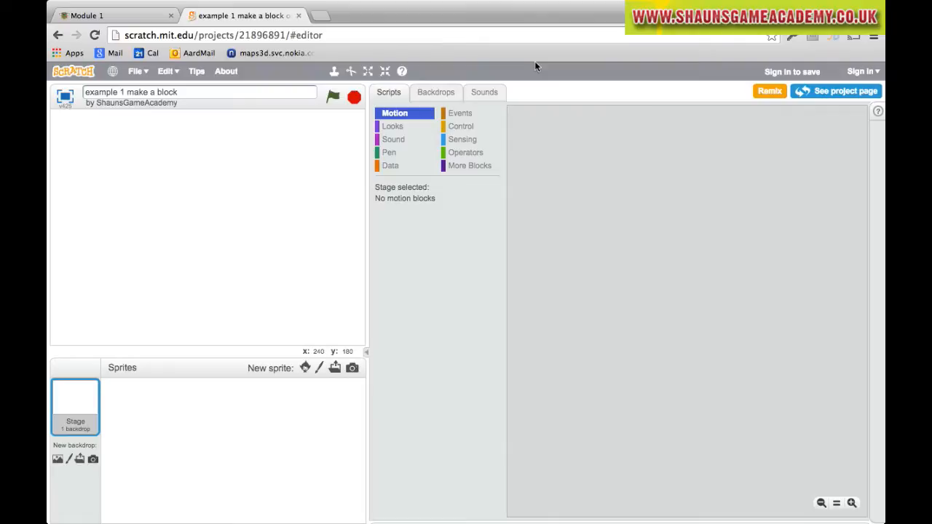
{"action": "mouse_move", "coordinate": [469, 265]}
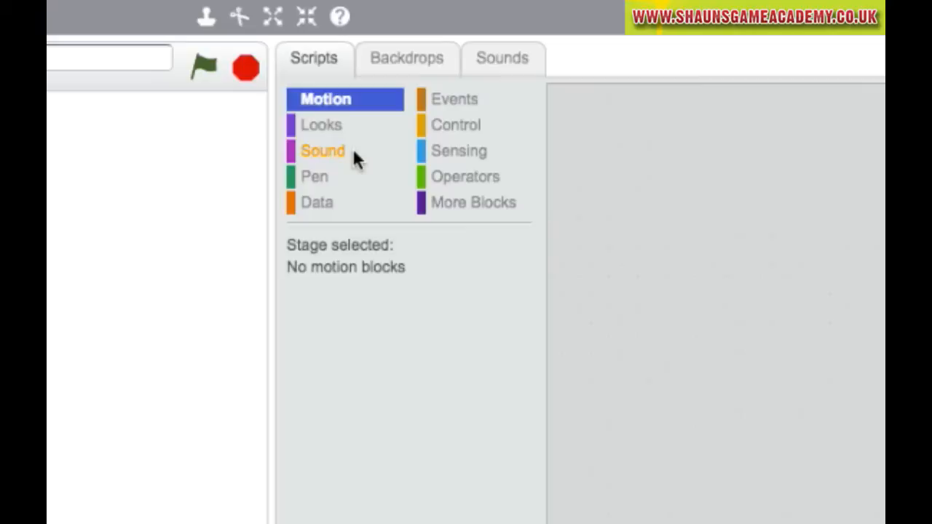
Browse the Sound and Looks block categories, then return to Motion.
{"action": "left_click", "coordinate": [324, 150]}
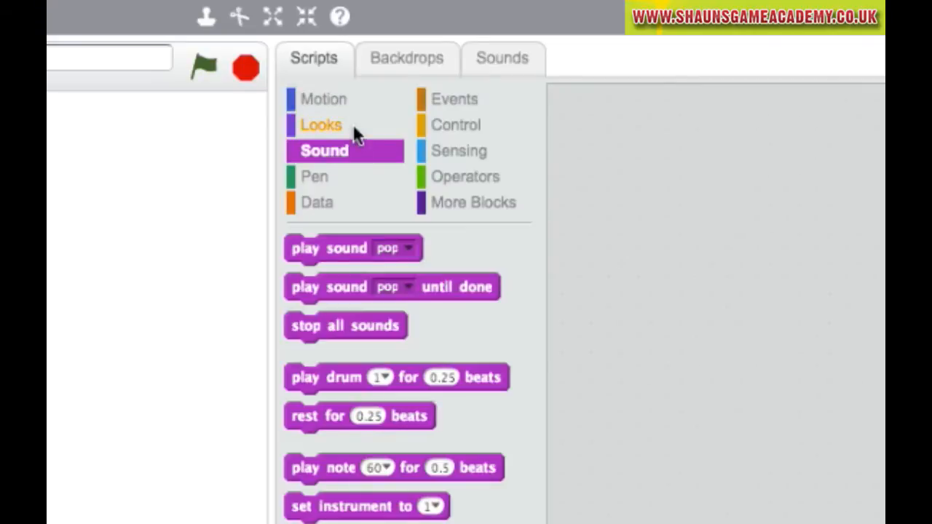
{"action": "left_click", "coordinate": [321, 126]}
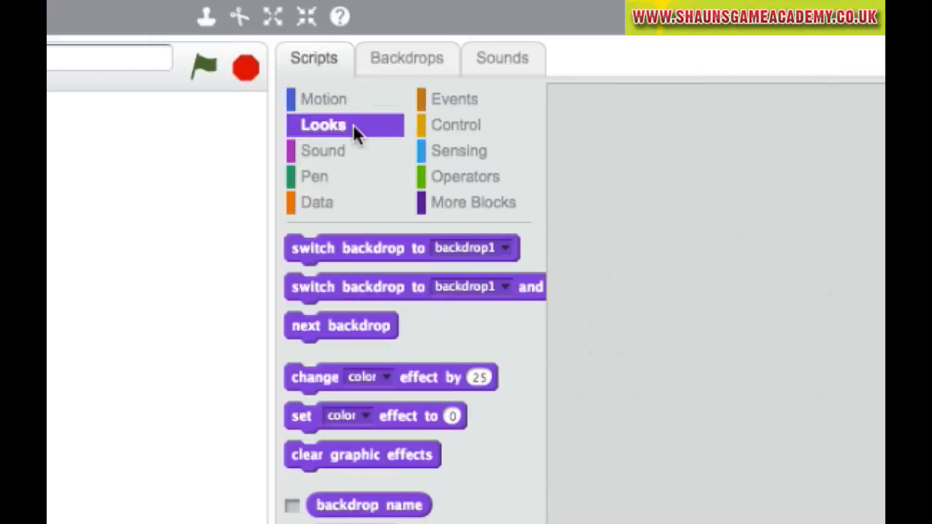
{"action": "mouse_move", "coordinate": [449, 201]}
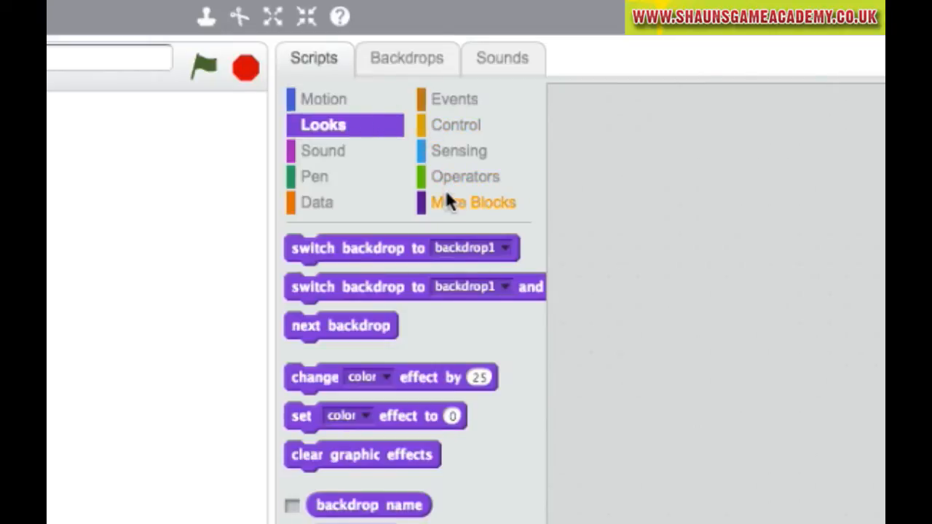
{"action": "mouse_move", "coordinate": [451, 132]}
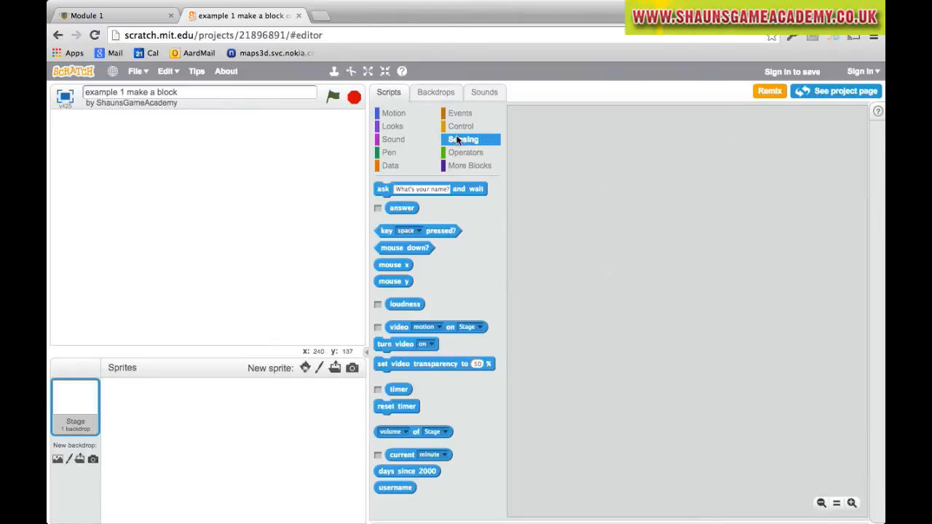
{"action": "left_click", "coordinate": [393, 114]}
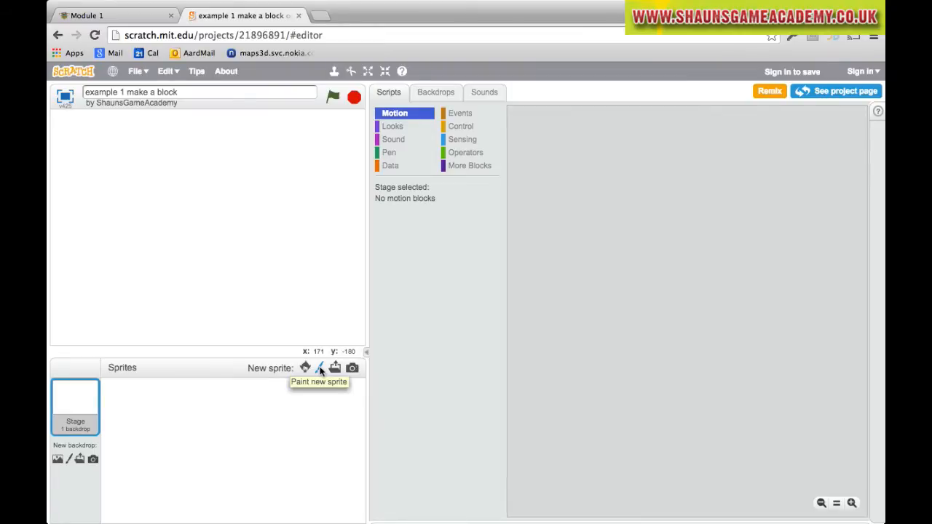
Paint a new sprite whose vector costume is a tall filled black rectangle near the canvas centre.
{"action": "left_click", "coordinate": [320, 367]}
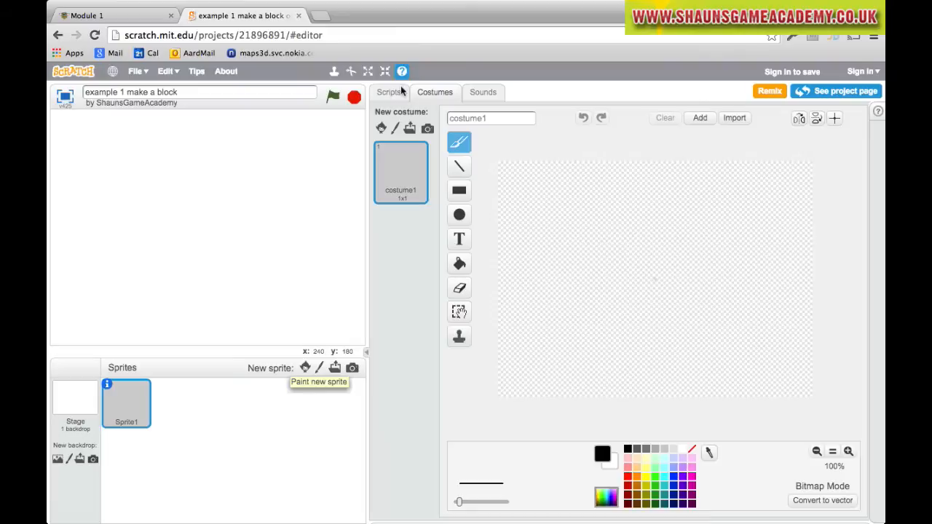
{"action": "left_click", "coordinate": [390, 92]}
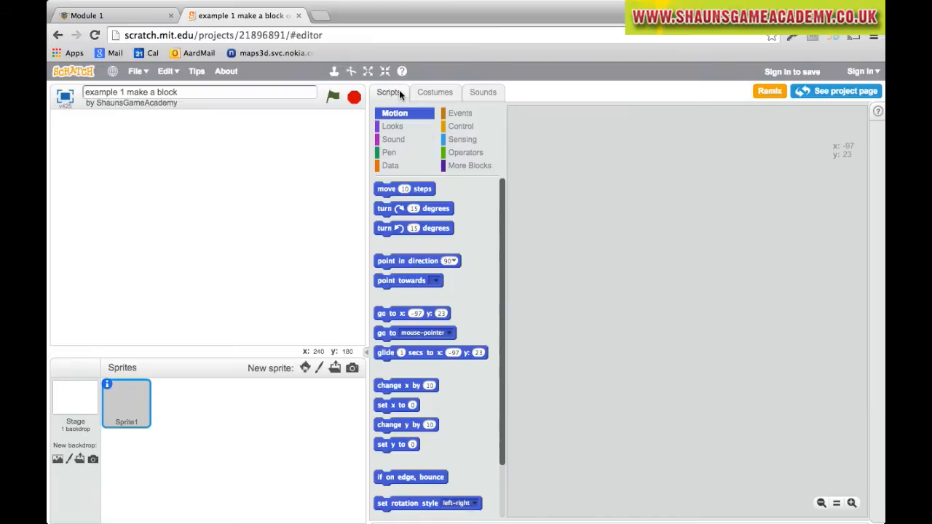
{"action": "left_click", "coordinate": [434, 92]}
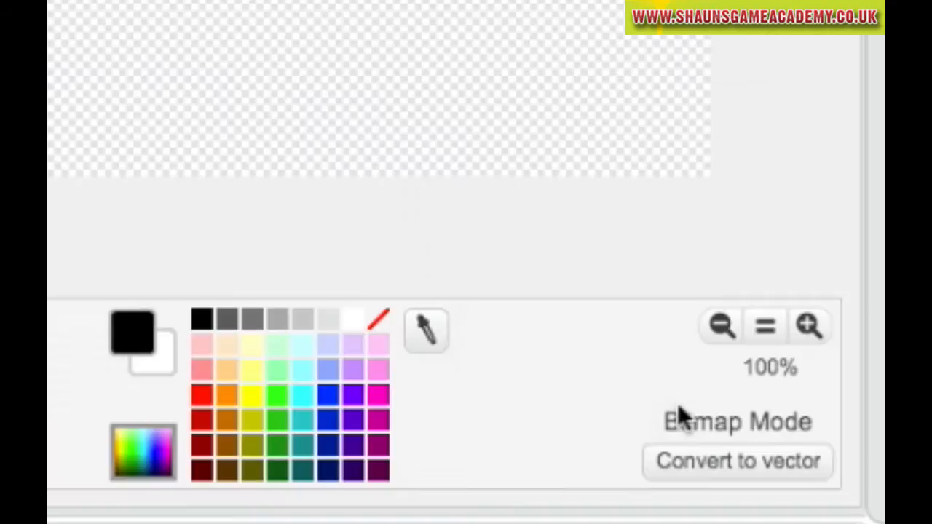
{"action": "left_click", "coordinate": [737, 460]}
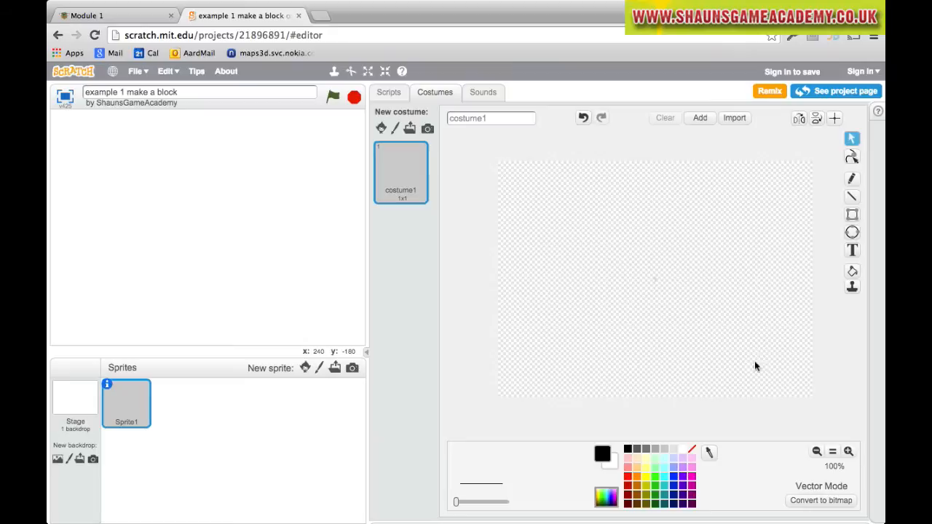
{"action": "mouse_move", "coordinate": [852, 213]}
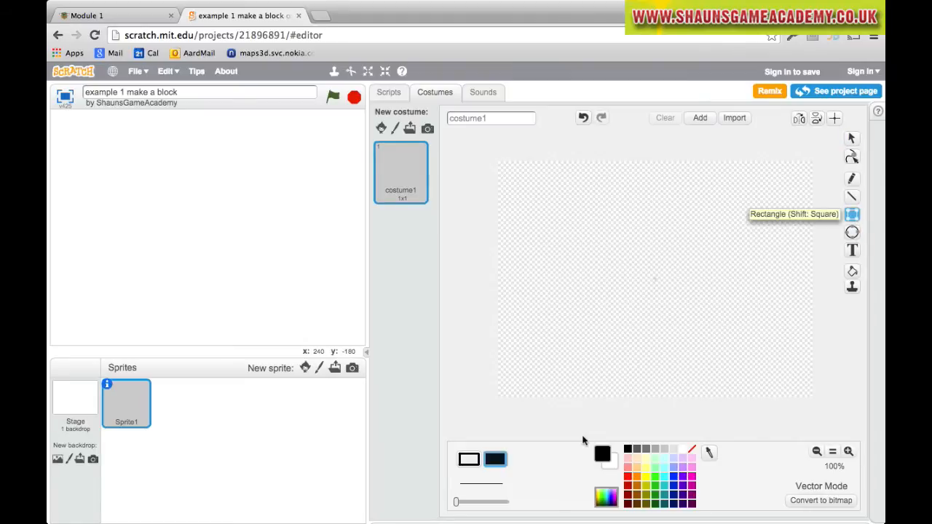
{"action": "left_click_drag", "start_coordinate": [634, 284], "coordinate": [655, 349]}
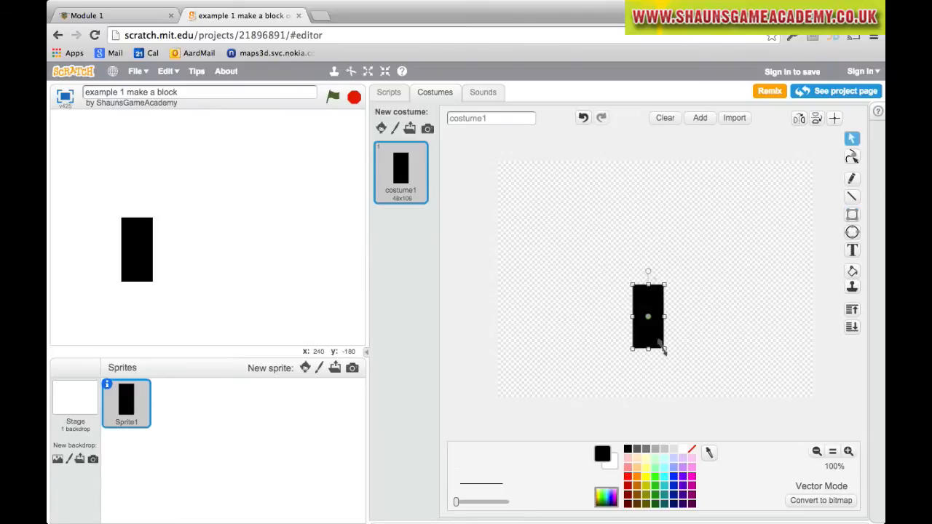
{"action": "mouse_move", "coordinate": [291, 302]}
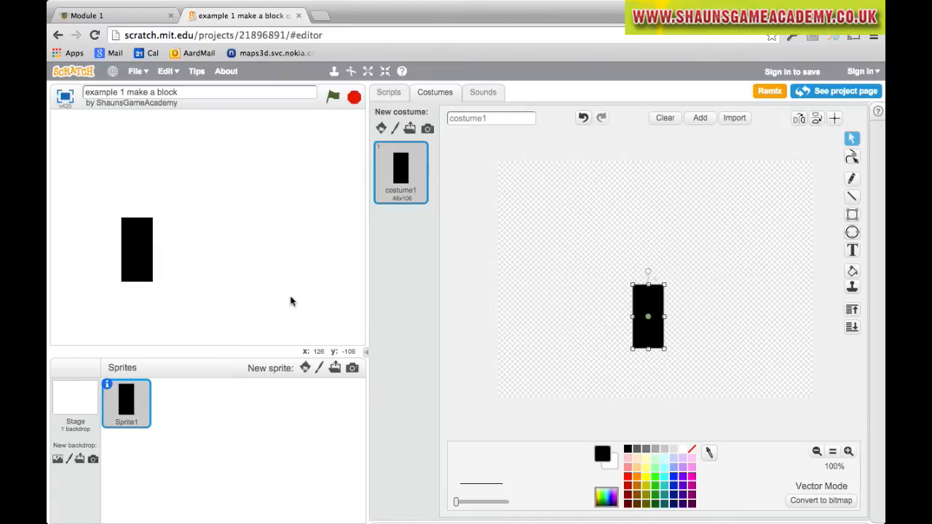
Start the black sprite's script with a 'when green flag clicked' hat block.
{"action": "left_click", "coordinate": [388, 92]}
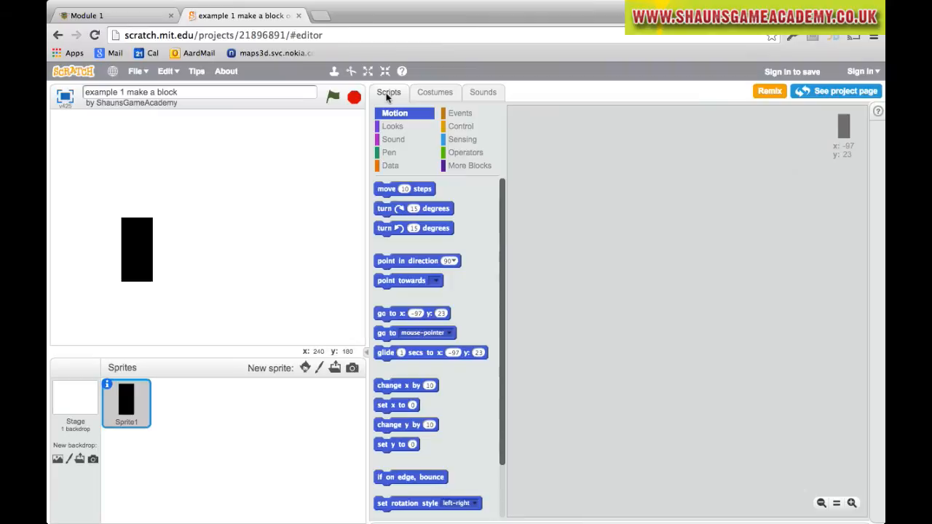
{"action": "mouse_move", "coordinate": [140, 268]}
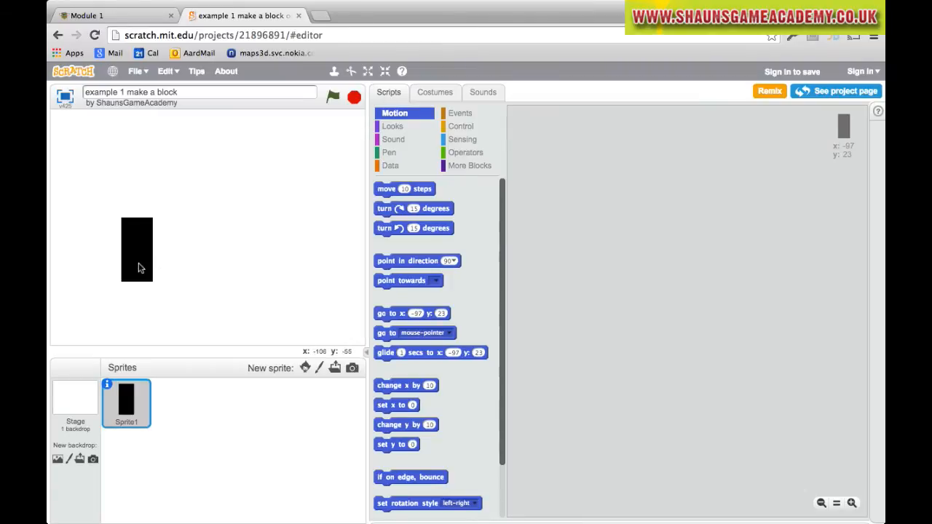
{"action": "mouse_move", "coordinate": [201, 285]}
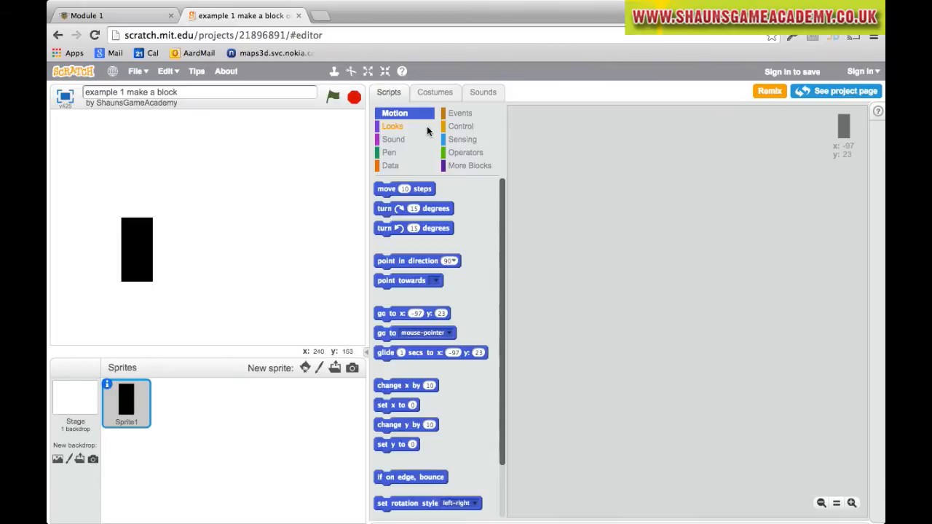
{"action": "left_click", "coordinate": [461, 114]}
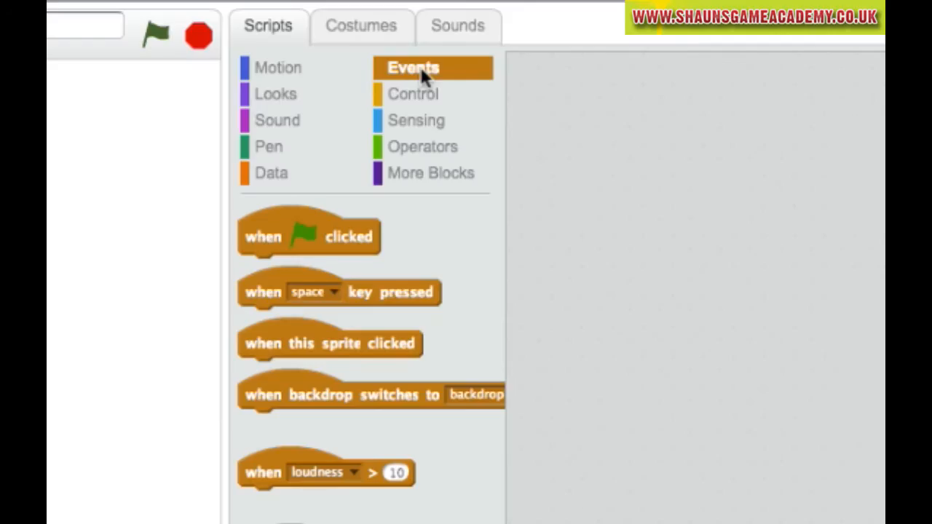
{"action": "mouse_move", "coordinate": [332, 253]}
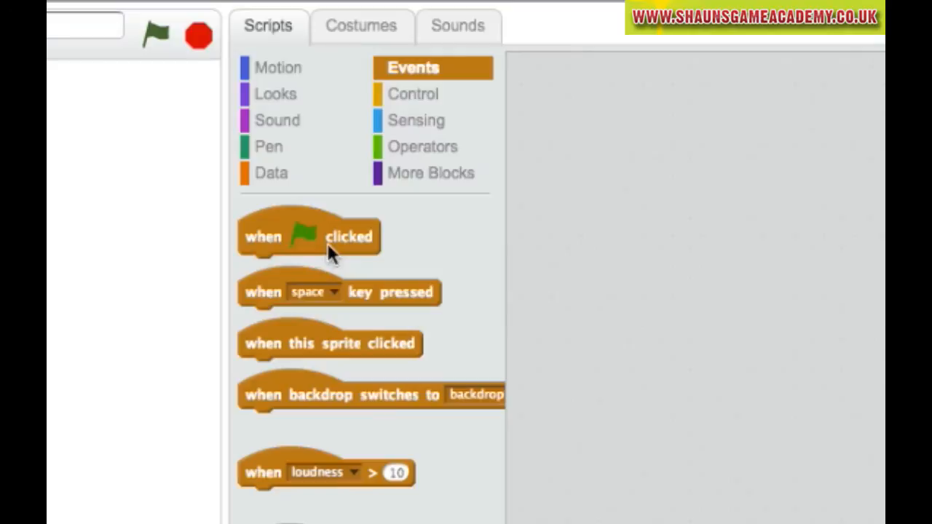
{"action": "left_click_drag", "start_coordinate": [309, 236], "coordinate": [595, 105]}
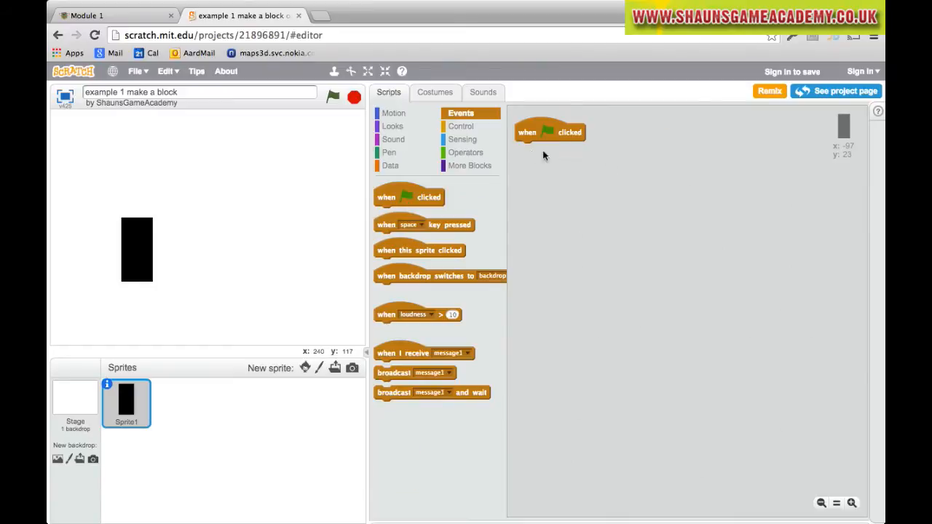
Snap a forever loop from Control beneath the green-flag hat block.
{"action": "left_click", "coordinate": [461, 126]}
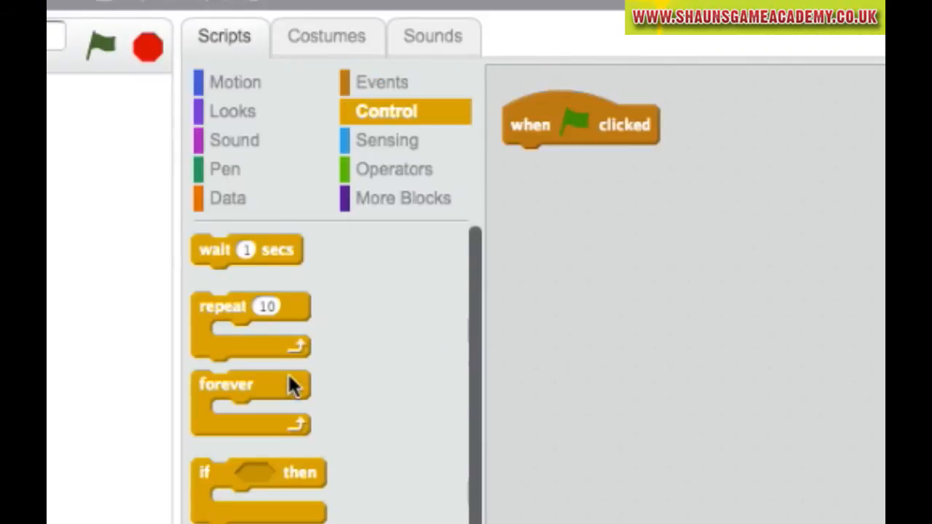
{"action": "left_click_drag", "start_coordinate": [226, 385], "coordinate": [557, 308]}
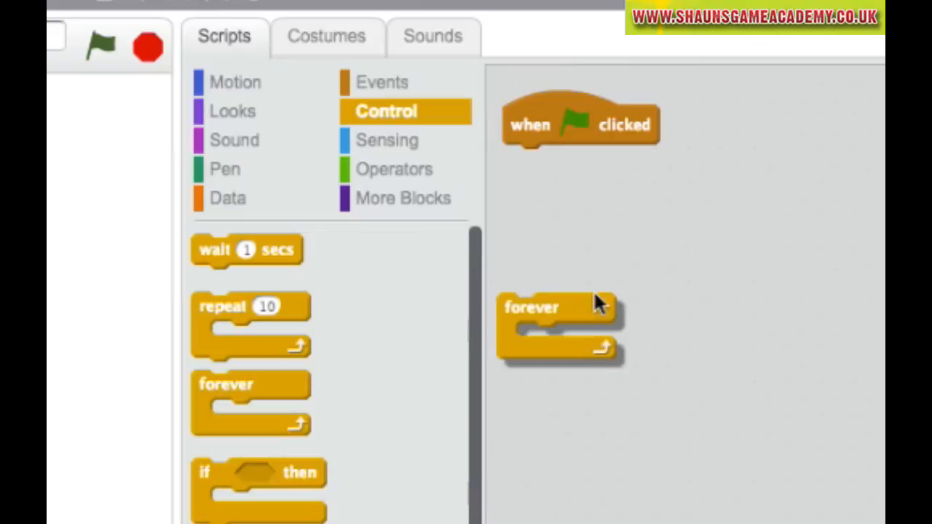
{"action": "left_click_drag", "start_coordinate": [532, 308], "coordinate": [539, 181]}
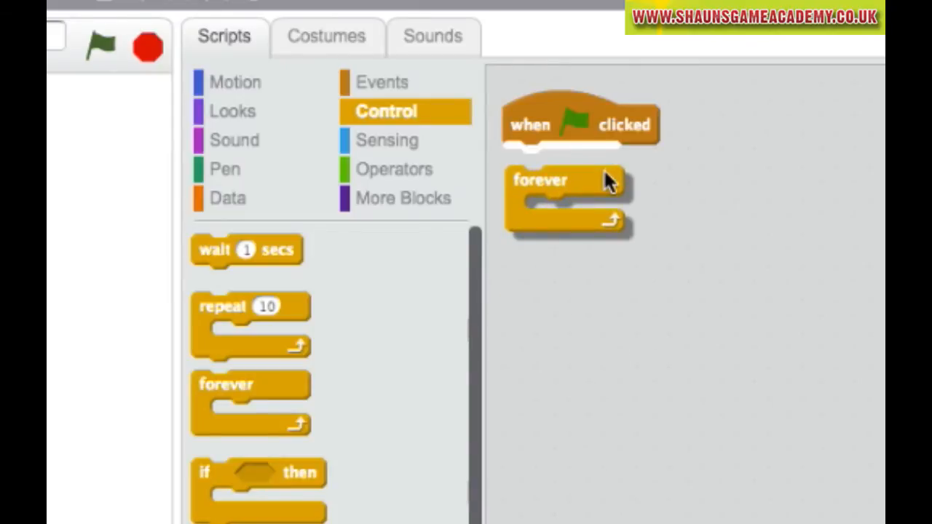
{"action": "left_click_drag", "start_coordinate": [541, 180], "coordinate": [538, 159]}
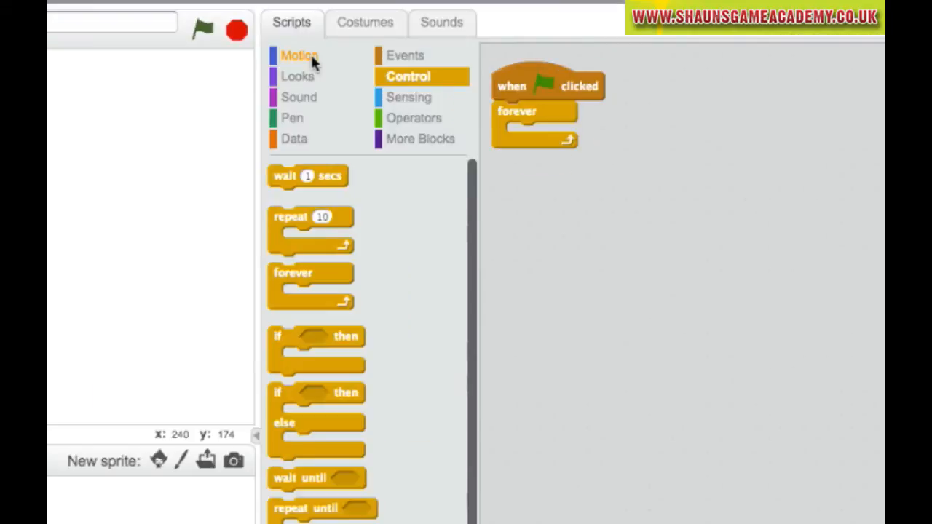
Place a 'change x by 10' Motion block inside the forever loop.
{"action": "left_click", "coordinate": [300, 55]}
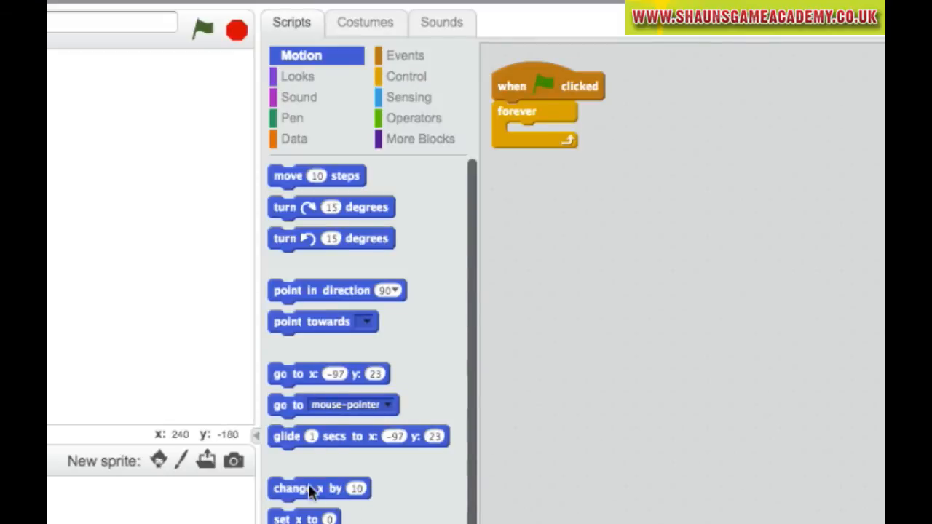
{"action": "left_click_drag", "start_coordinate": [319, 488], "coordinate": [557, 317]}
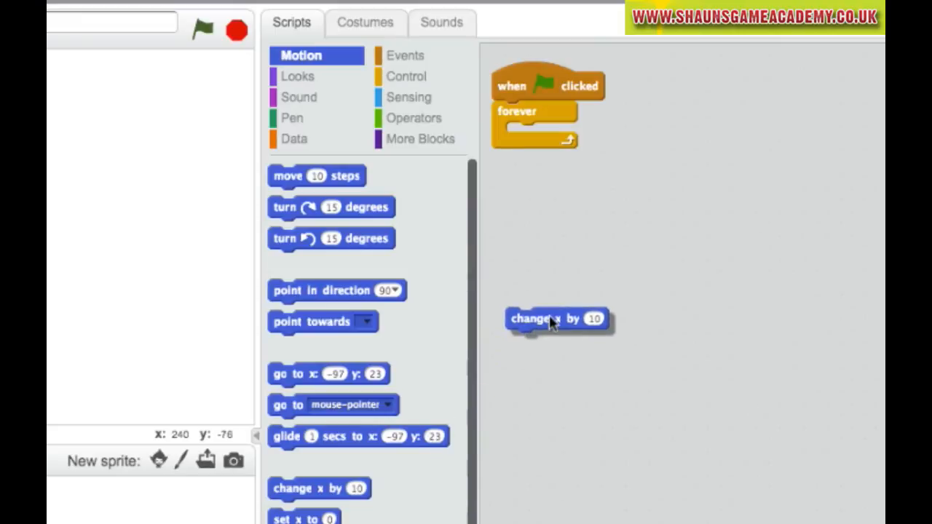
{"action": "left_click_drag", "start_coordinate": [556, 317], "coordinate": [557, 138]}
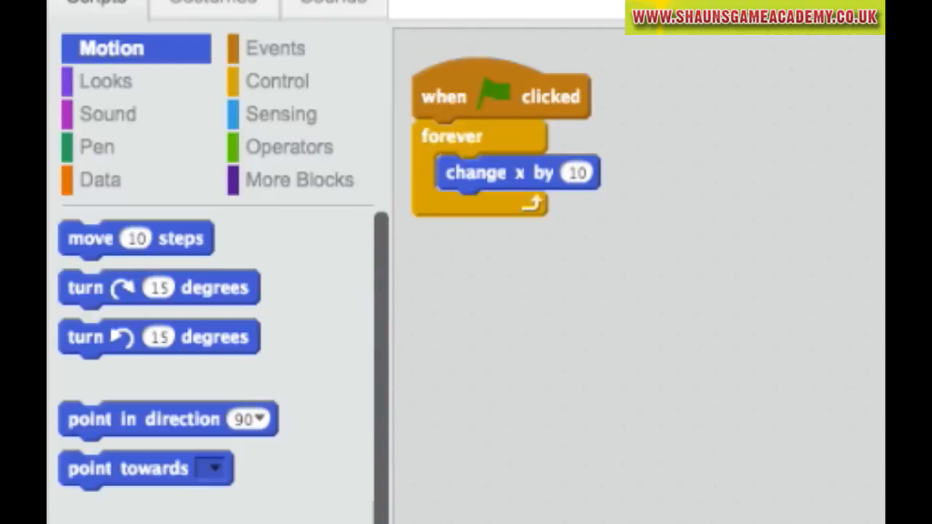
{"action": "mouse_move", "coordinate": [507, 148]}
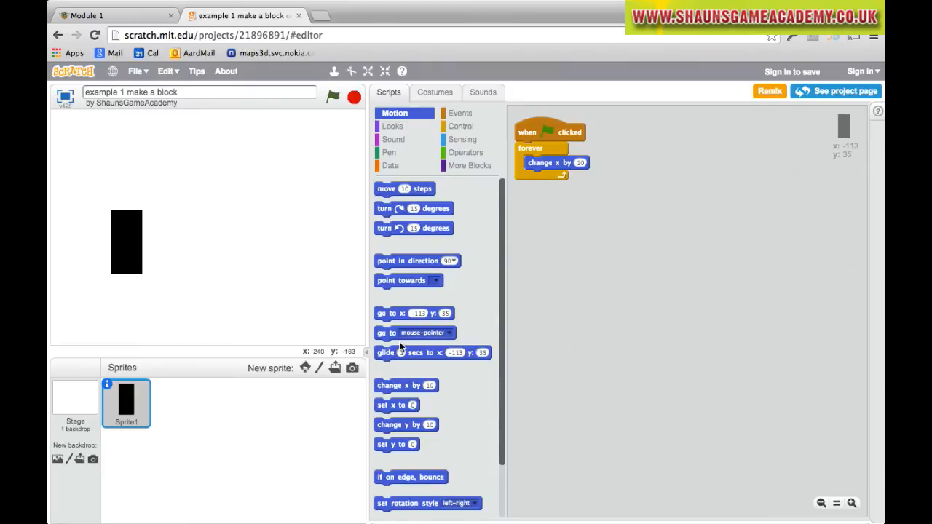
{"action": "mouse_move", "coordinate": [319, 361]}
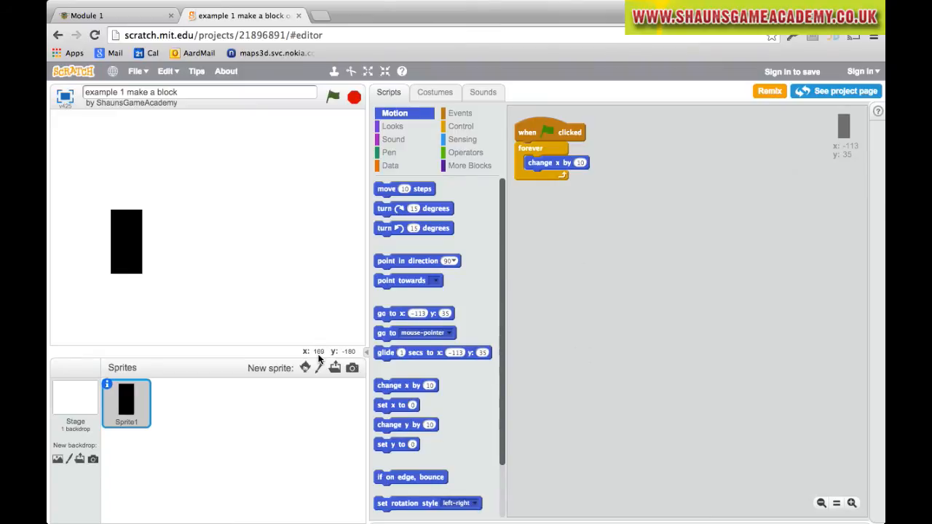
{"action": "mouse_move", "coordinate": [320, 341]}
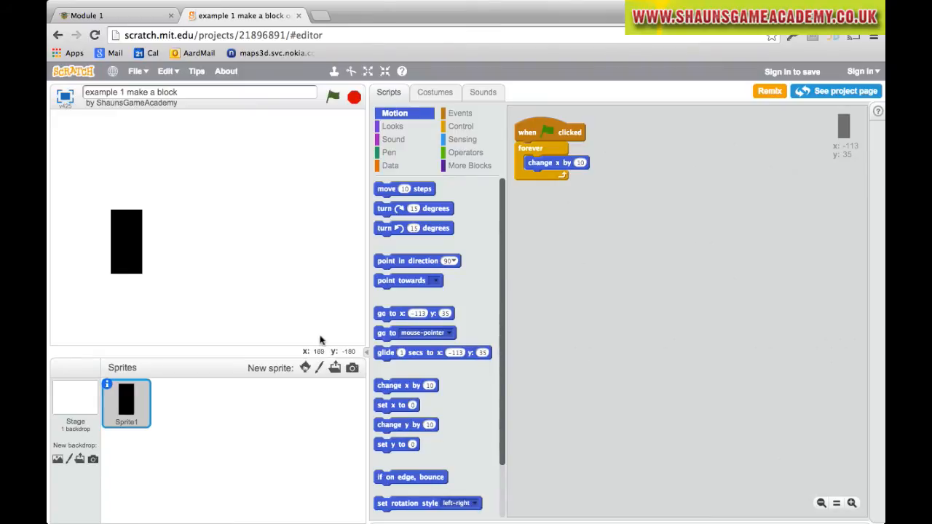
Run the script from the green flag to check the repeating change x by 10.
{"action": "left_click", "coordinate": [332, 96]}
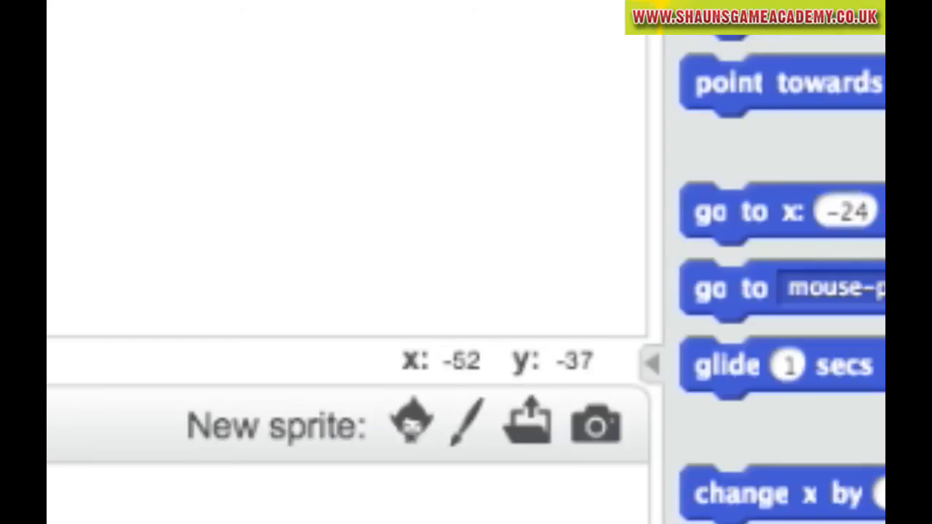
{"action": "mouse_move", "coordinate": [411, 284]}
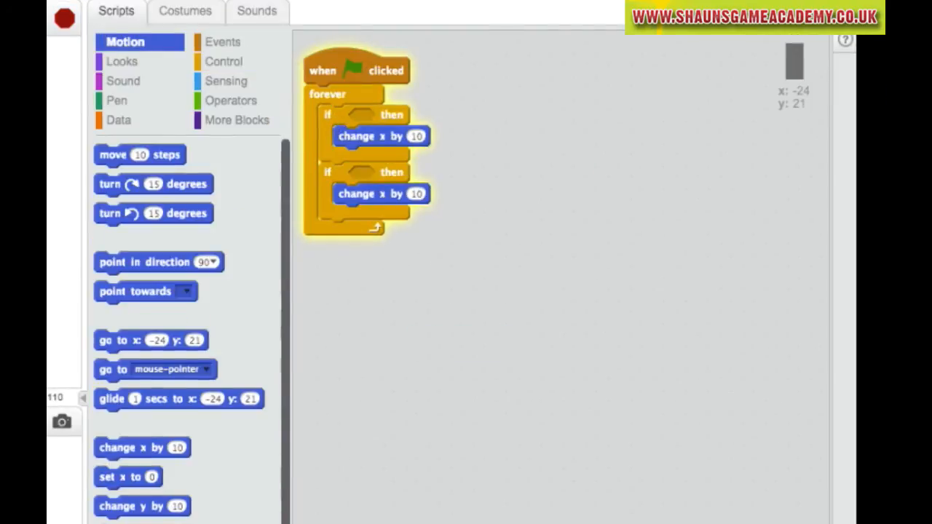
Show the Sensing blocks for the 'key pressed?' conditions.
{"action": "left_click", "coordinate": [227, 82]}
{"action": "type", "text": "-10"}
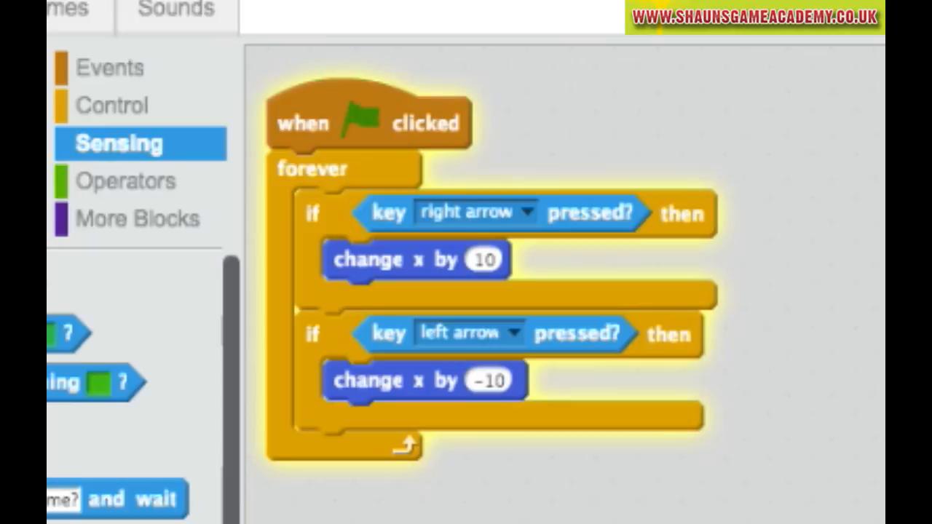
{"action": "mouse_move", "coordinate": [437, 143]}
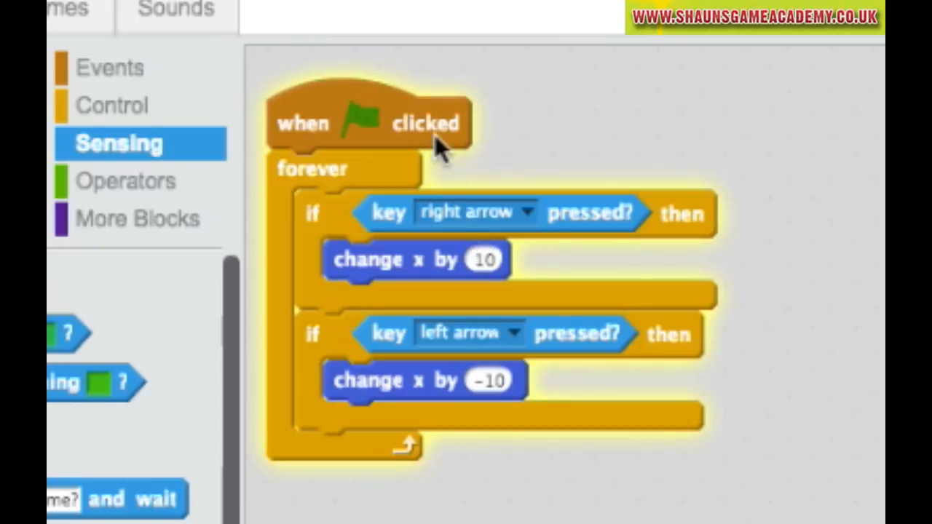
{"action": "mouse_move", "coordinate": [513, 338]}
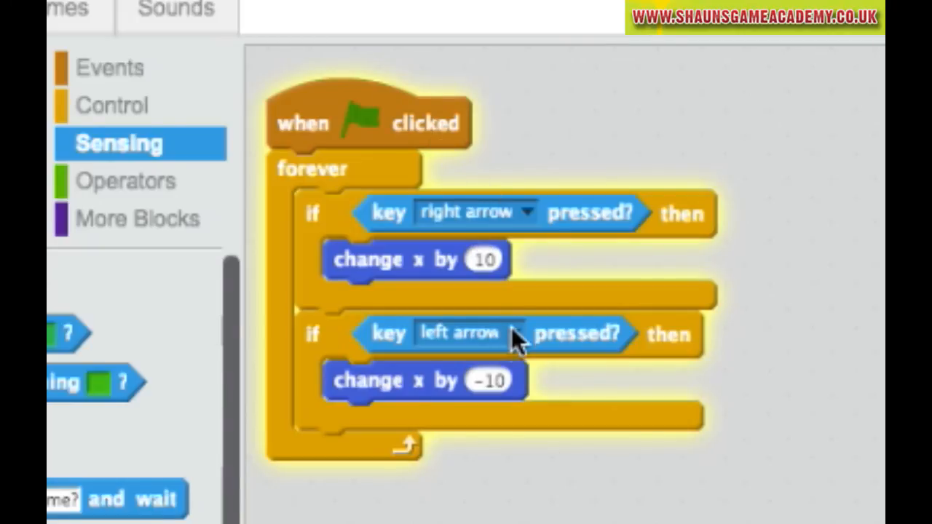
{"action": "mouse_move", "coordinate": [517, 354]}
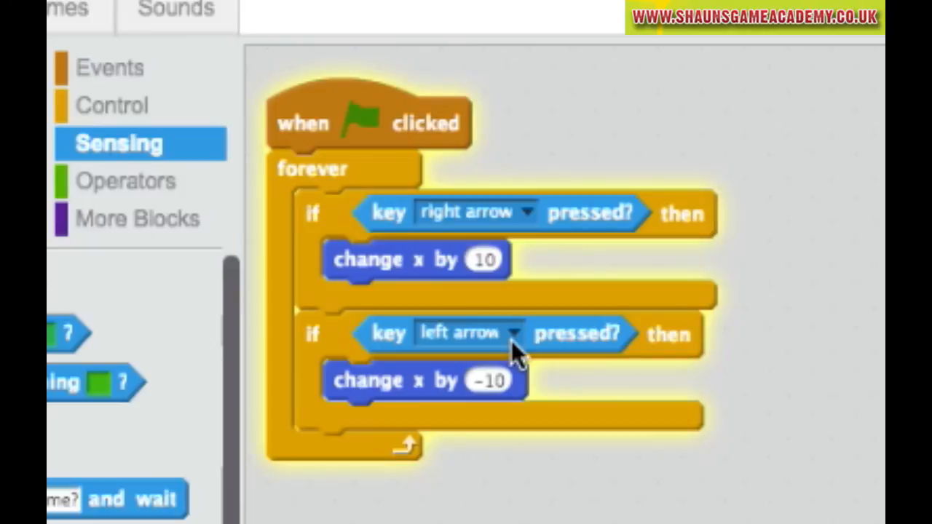
{"action": "mouse_move", "coordinate": [474, 255]}
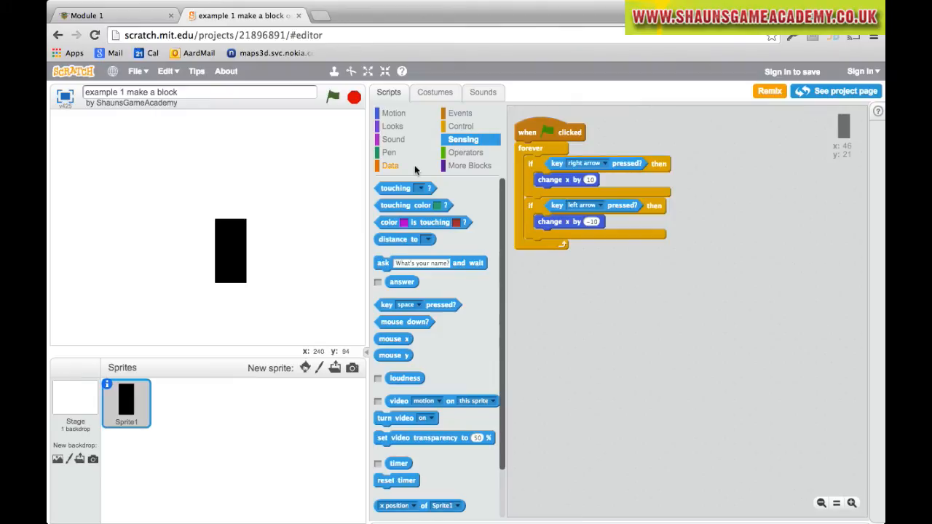
Run the script and steer the black rectangle leftward with the left arrow key.
{"action": "left_click", "coordinate": [332, 96]}
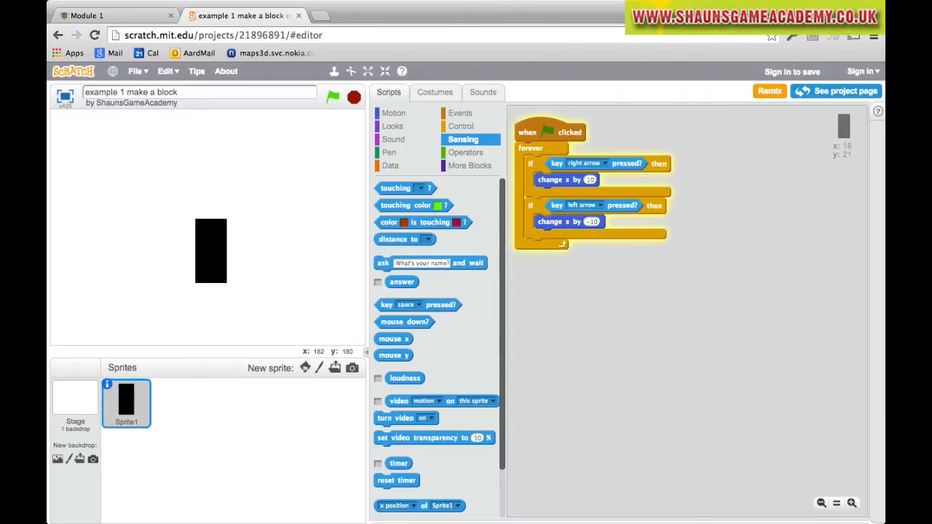
{"action": "key", "text": "Left"}
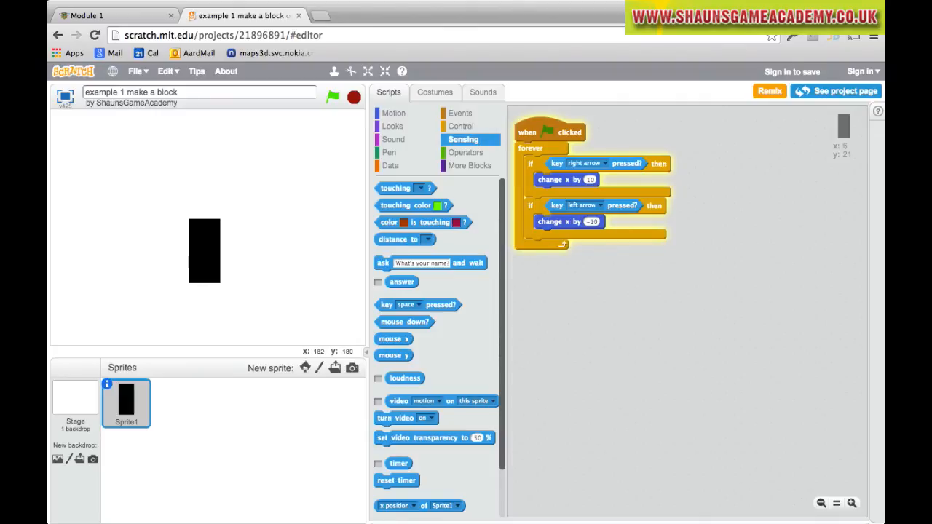